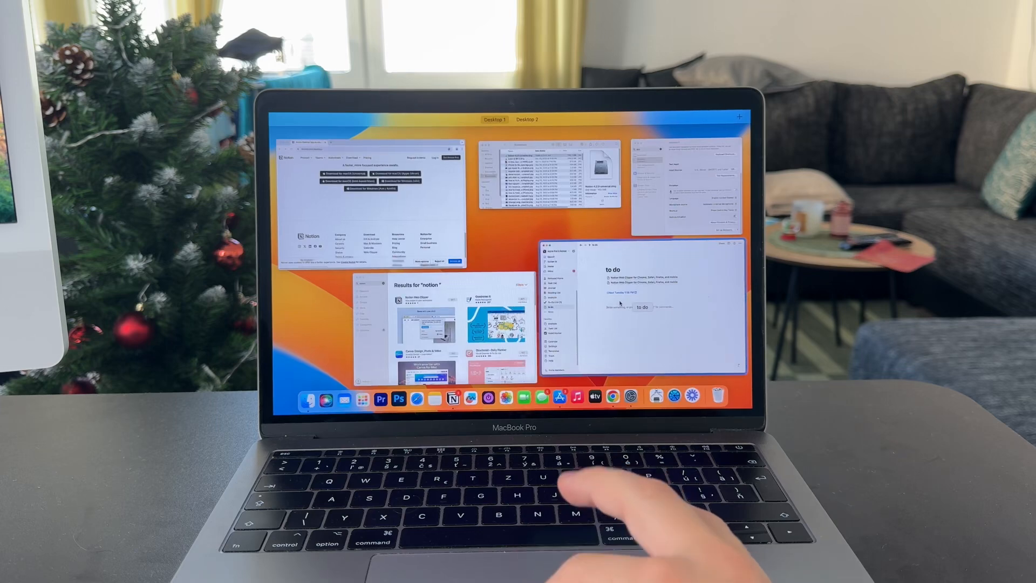
Step: Bring the Notion to-do window to the front from Mission Control
left_click(640, 304)
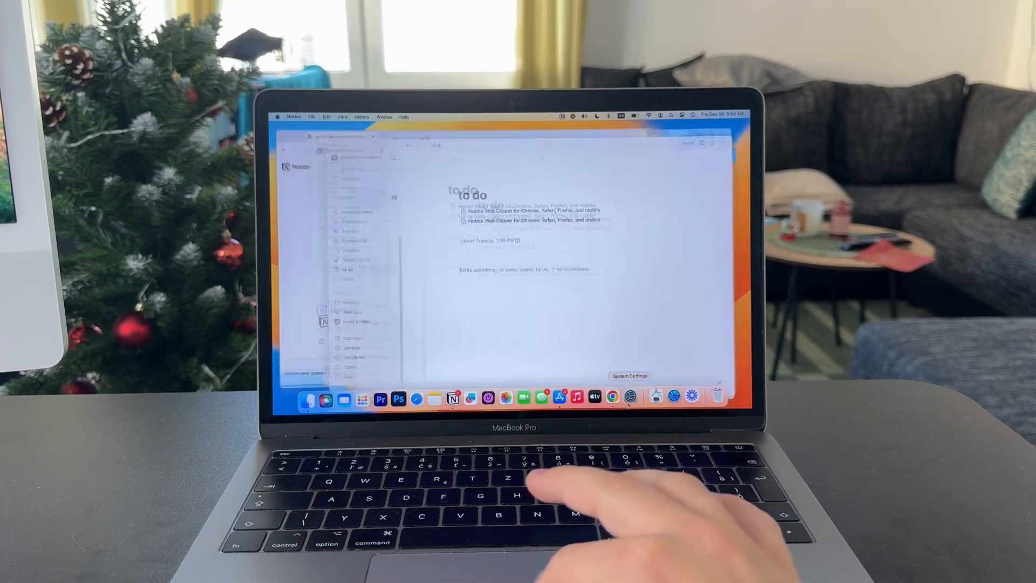
Step: Launch System Settings over Notion and browse through Wallpaper to the General pane
left_click(628, 375)
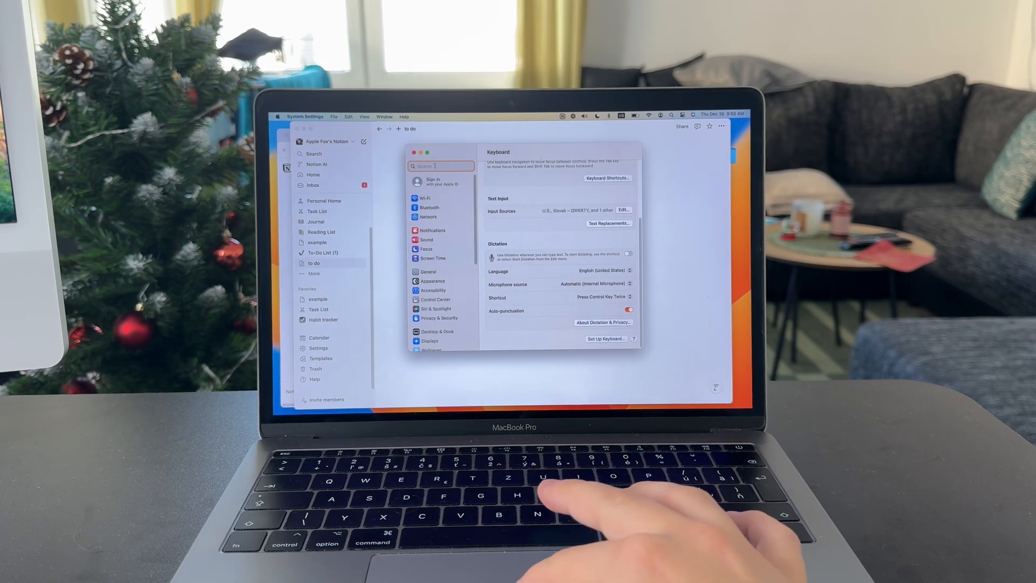
type("d")
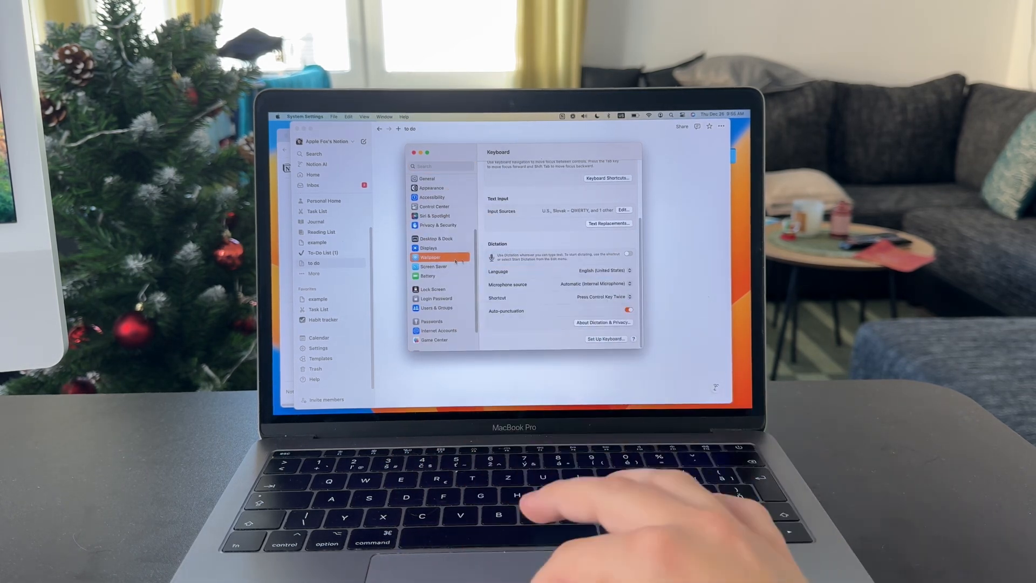
left_click(430, 256)
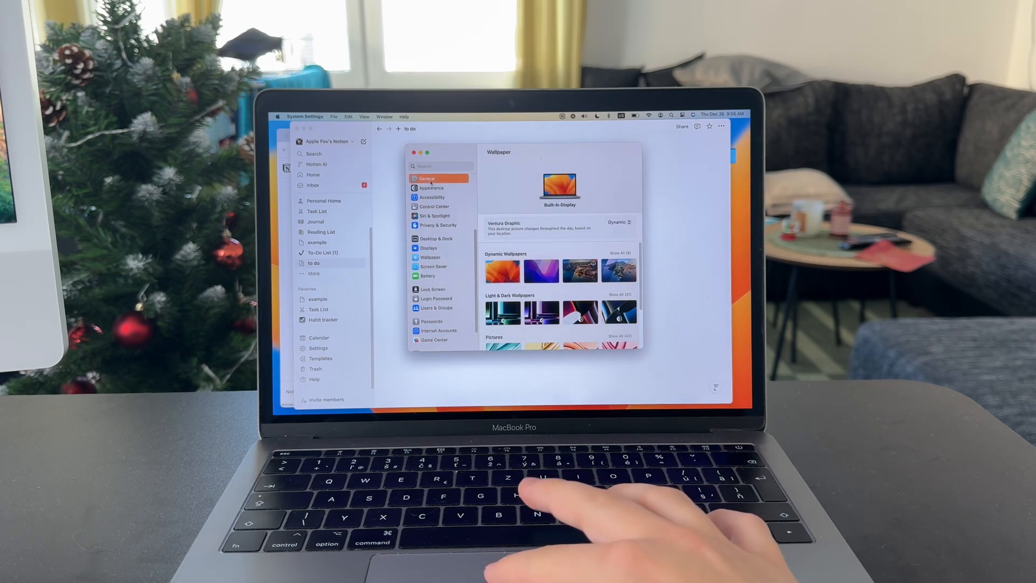
left_click(427, 178)
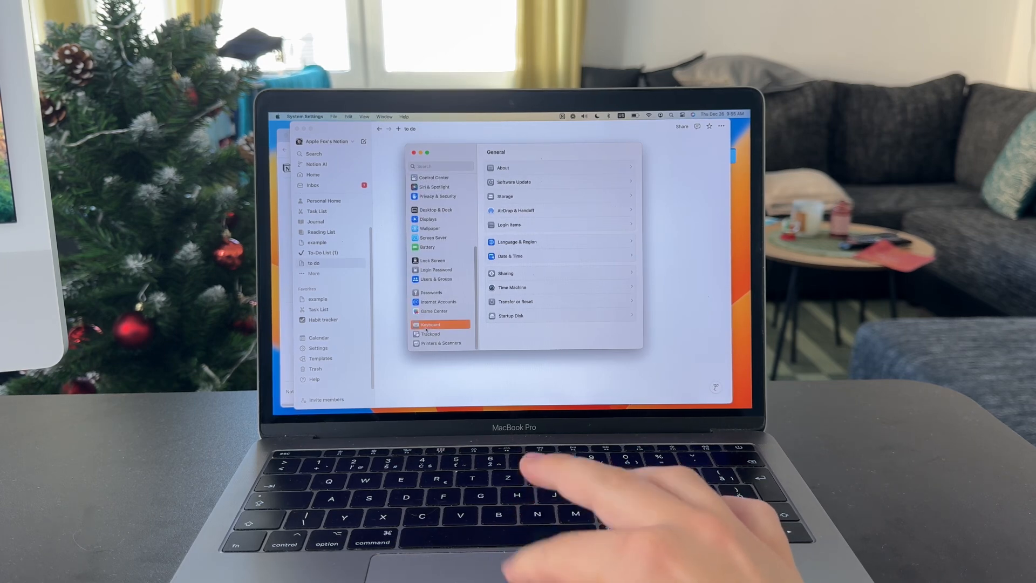
Step: Switch Dictation on in the Keyboard pane and confirm the Enable prompt
left_click(430, 325)
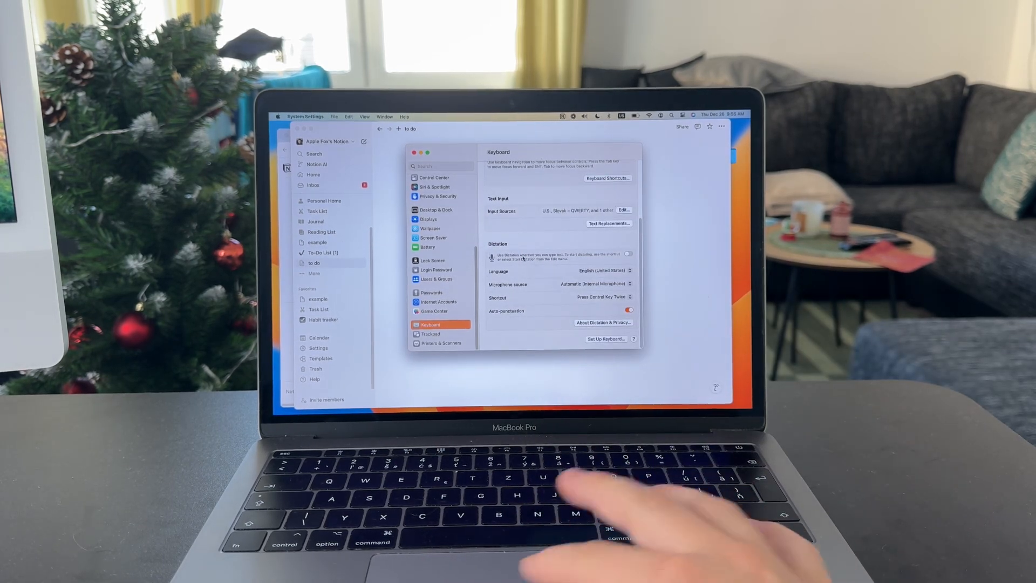
left_click(628, 253)
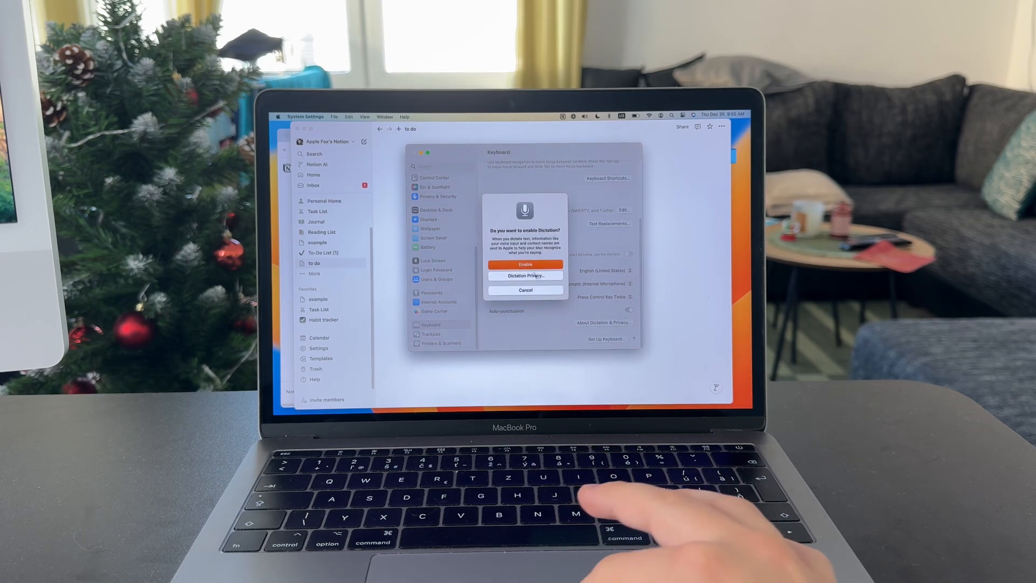
left_click(525, 264)
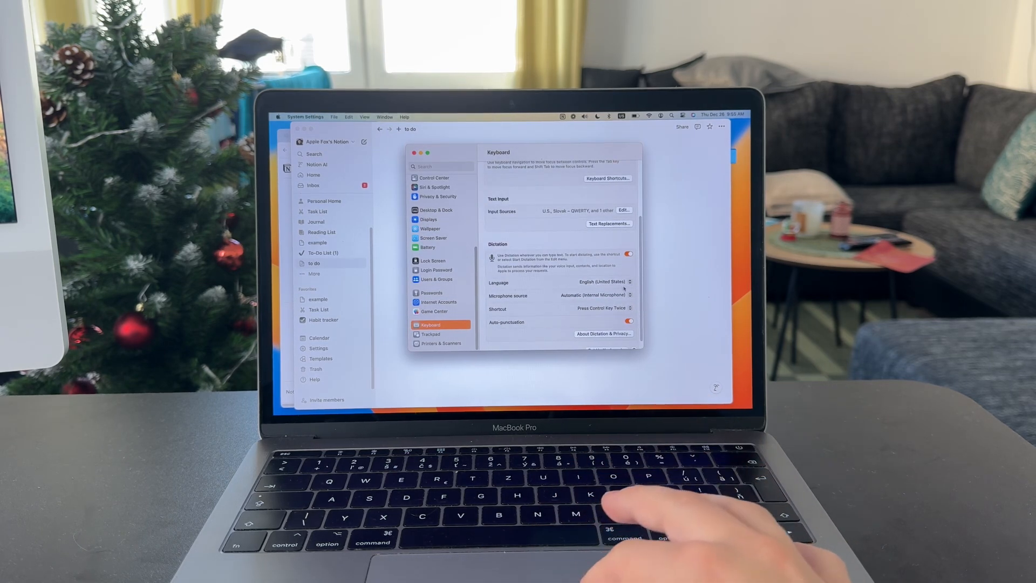
left_click(601, 281)
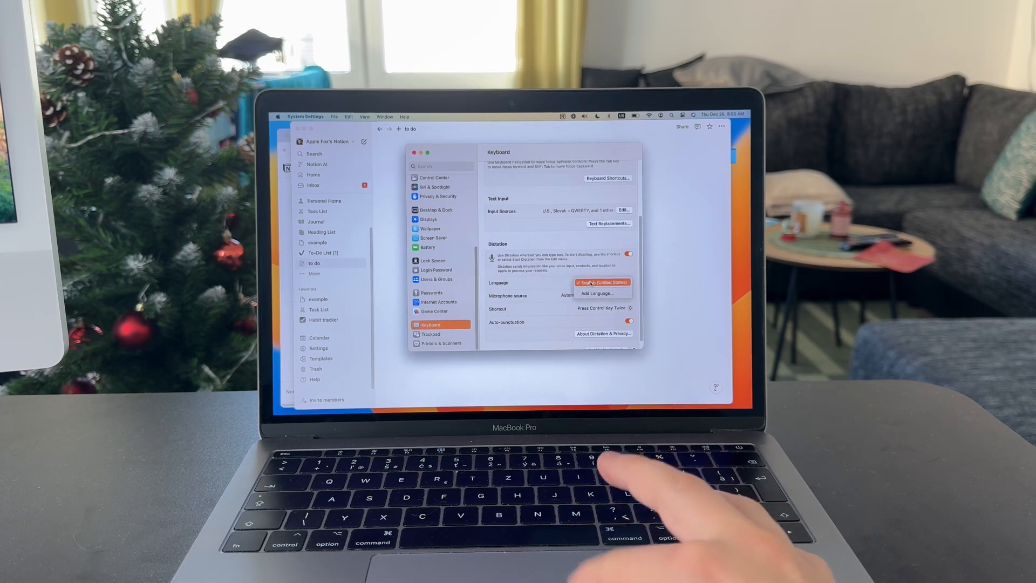
left_click(601, 282)
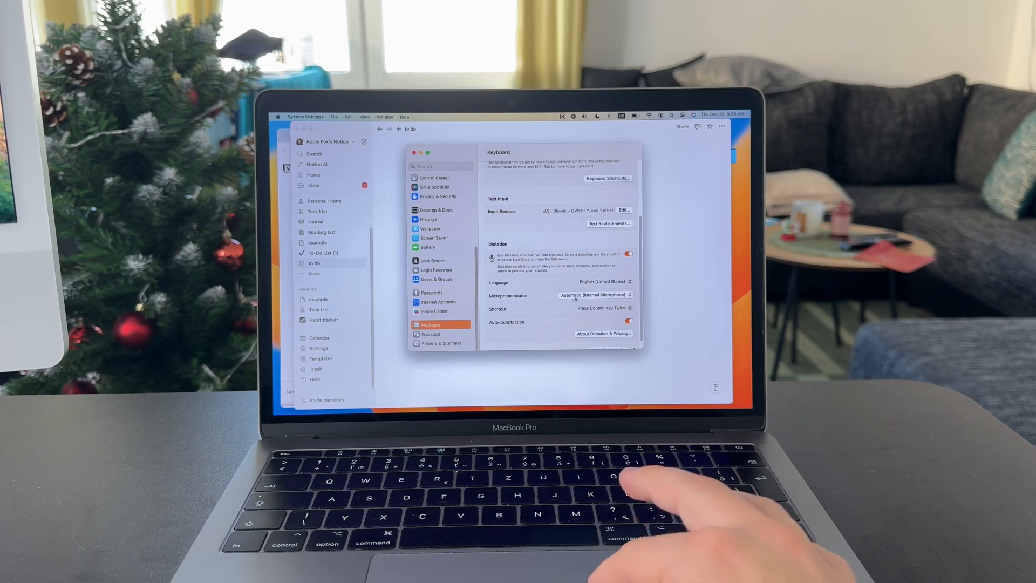
left_click(593, 295)
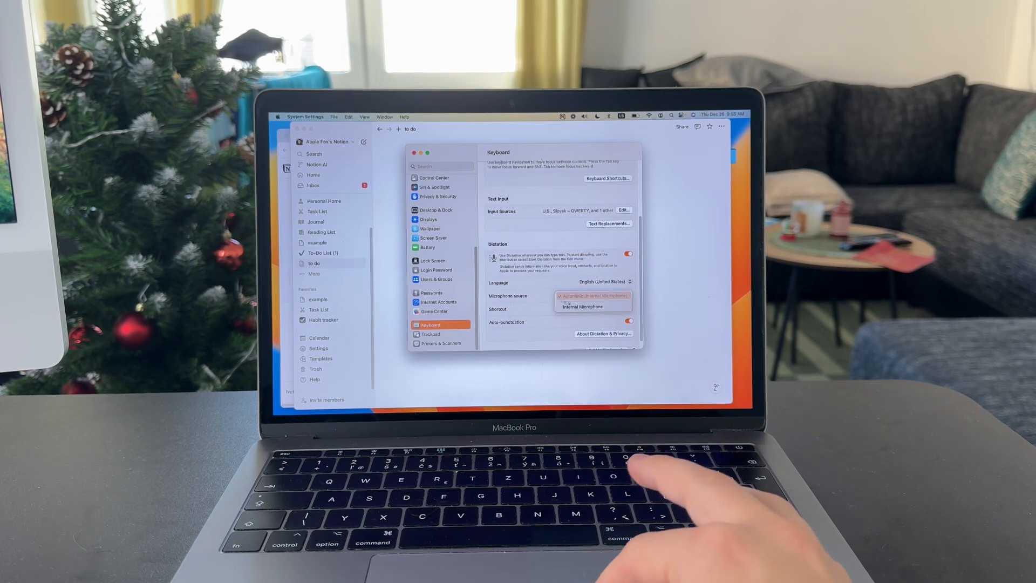
left_click(593, 296)
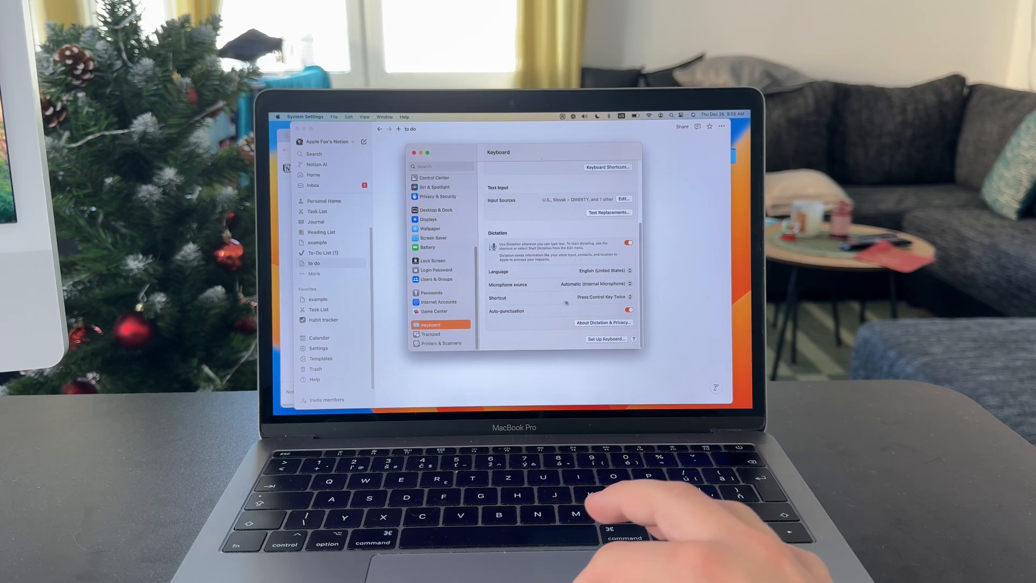
left_click(604, 297)
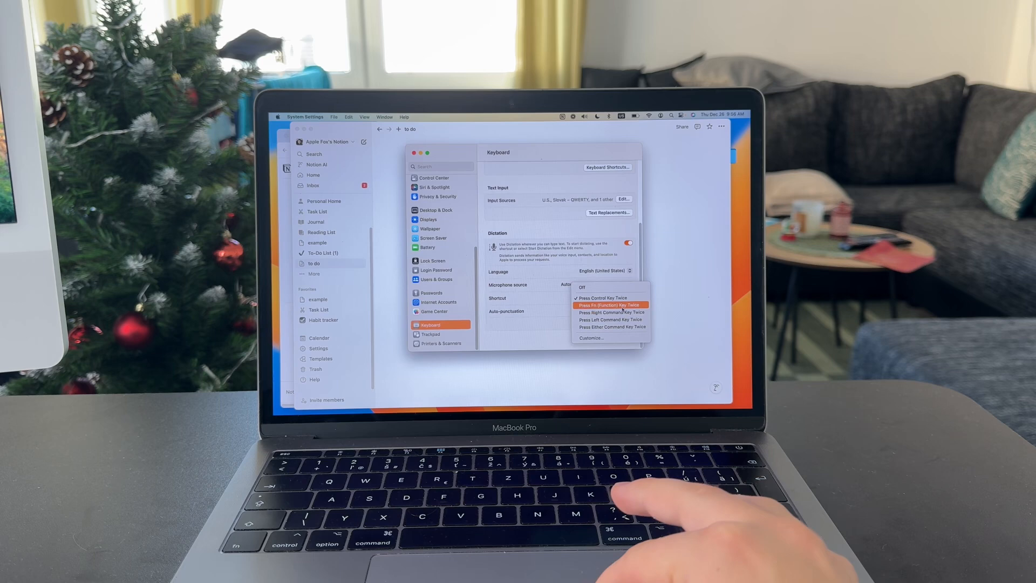
mouse_move(611, 319)
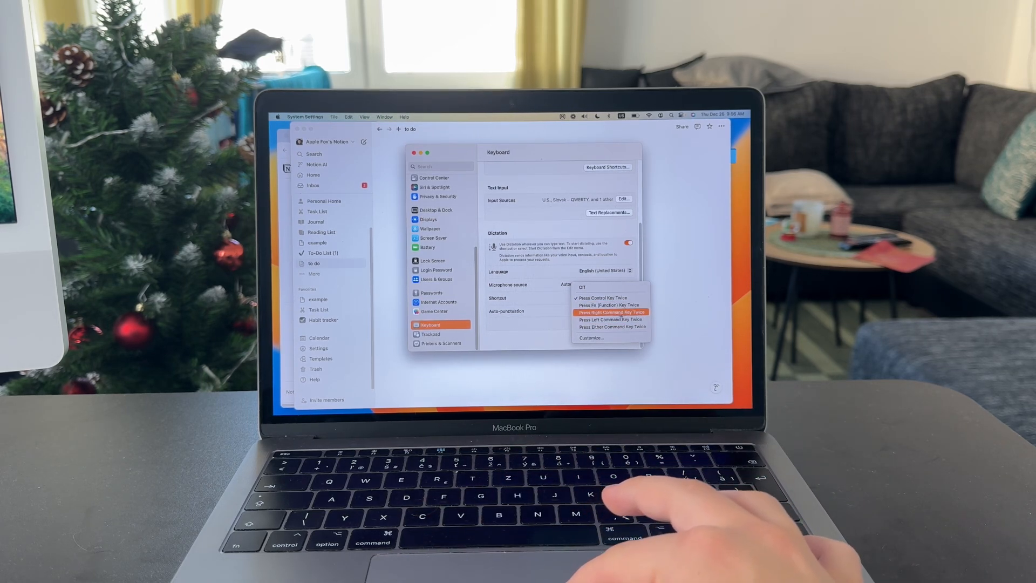
left_click(605, 298)
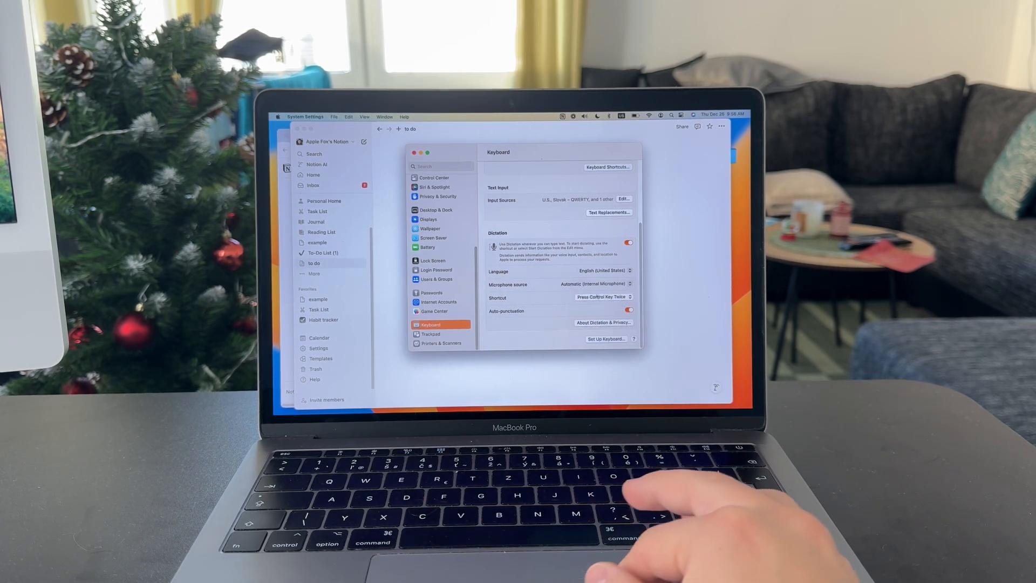